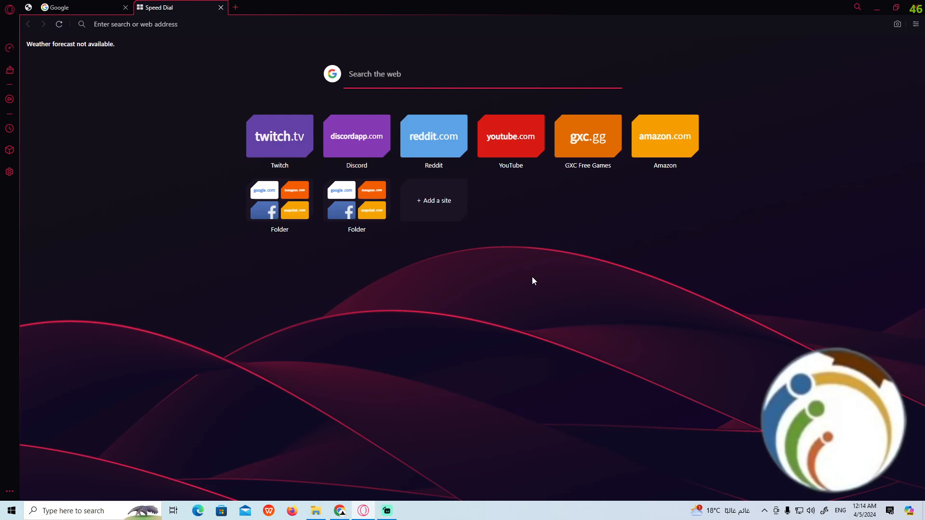
Bring up the Windows search panel from the taskbar over Opera GX
{"action": "left_click", "coordinate": [11, 511]}
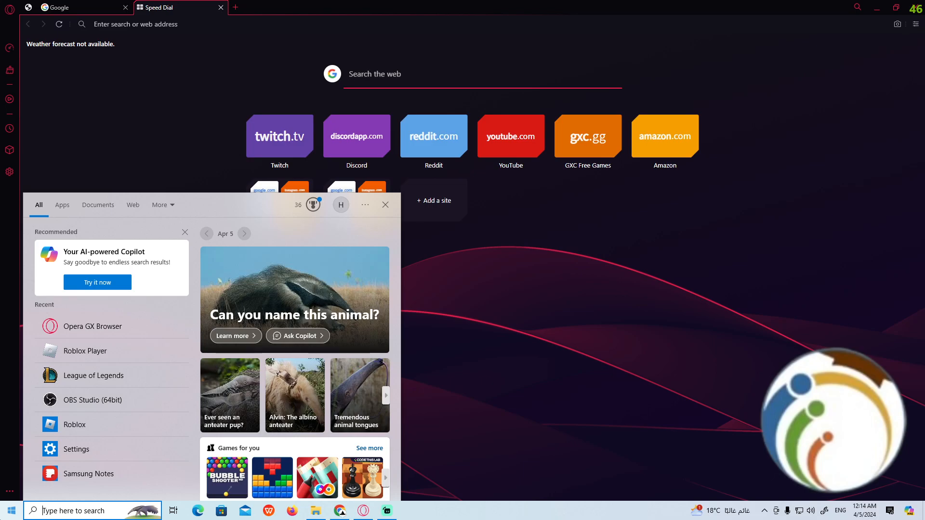
Launch msconfig through the Run dialog to reach System Configuration's General tab
{"action": "type", "text": "RUN"}
{"action": "type", "text": "msc"}
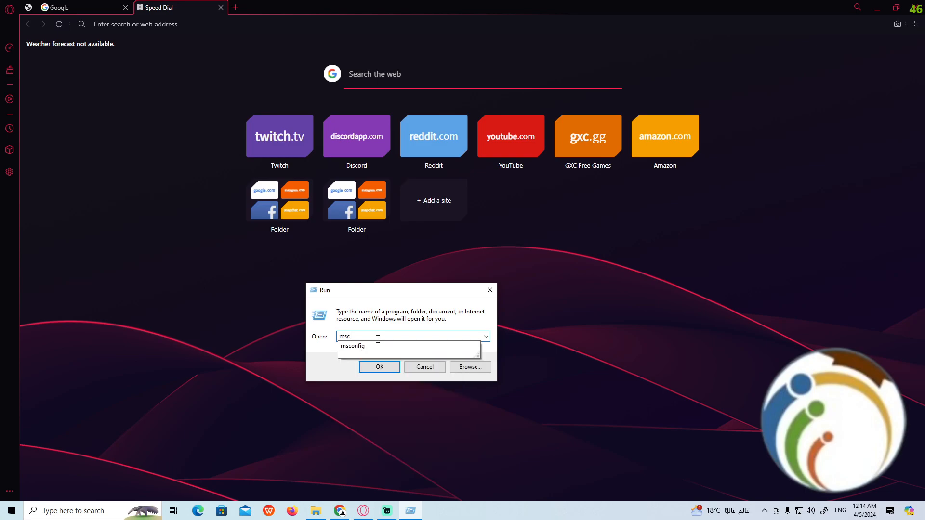
{"action": "left_click", "coordinate": [352, 346]}
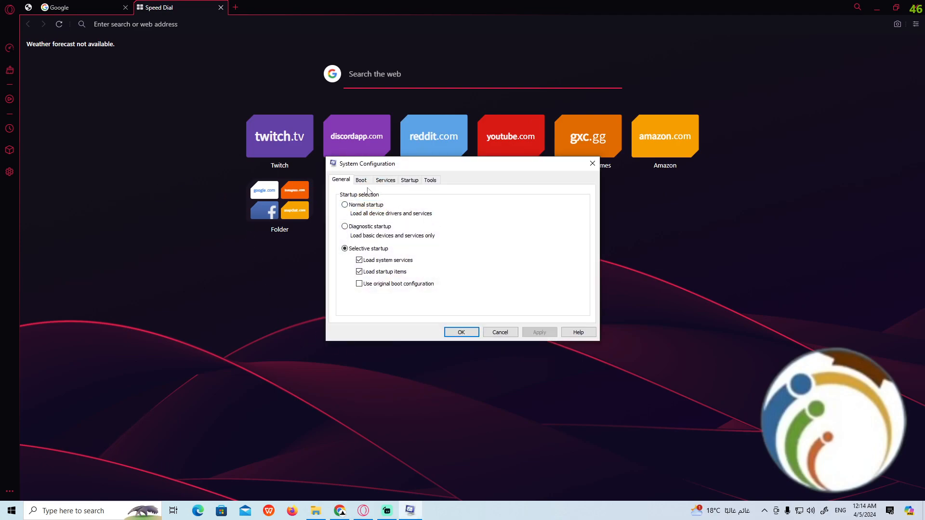
In Boot Advanced Options, enable Maximum memory set to 12005 and confirm
{"action": "left_click", "coordinate": [361, 181]}
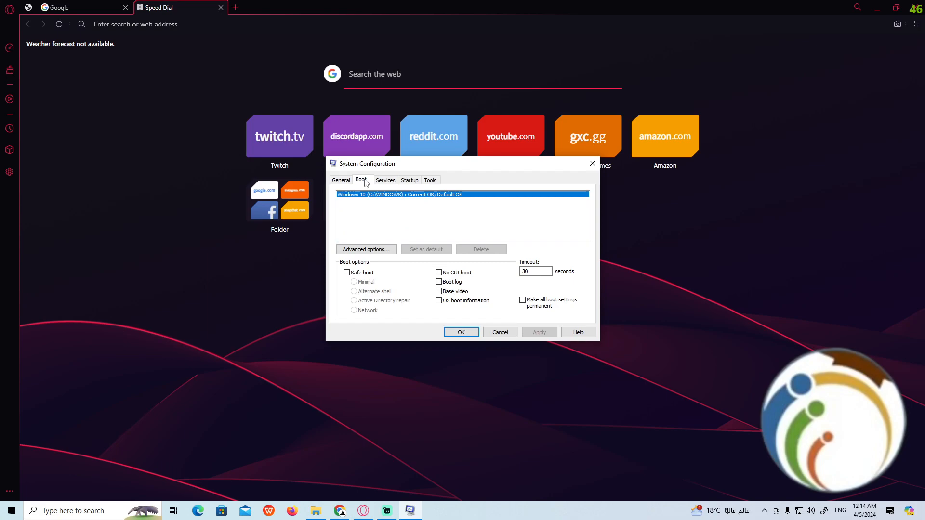
{"action": "mouse_move", "coordinate": [389, 249]}
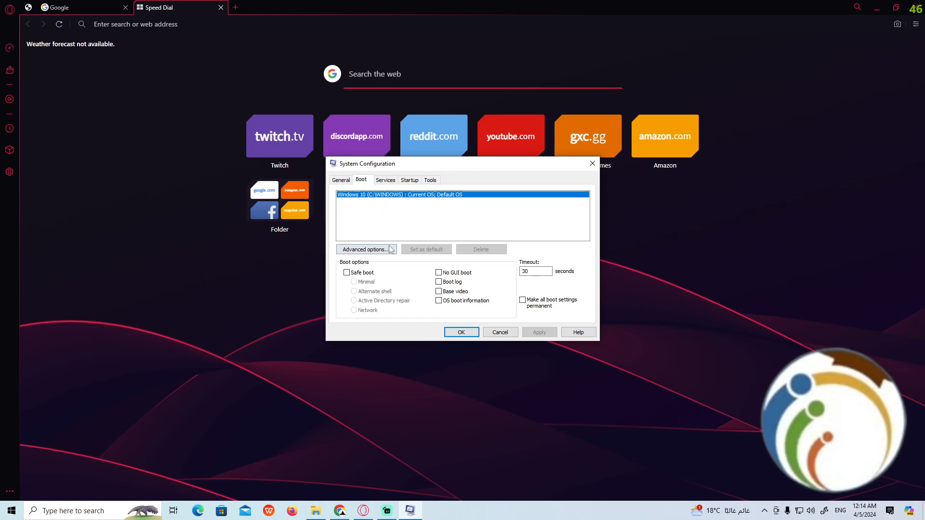
{"action": "left_click", "coordinate": [367, 248]}
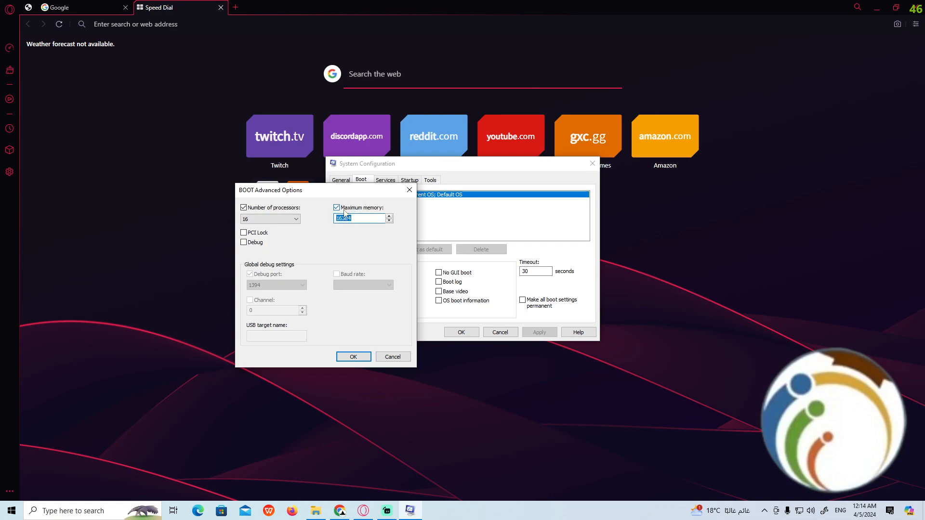
{"action": "left_click", "coordinate": [363, 219]}
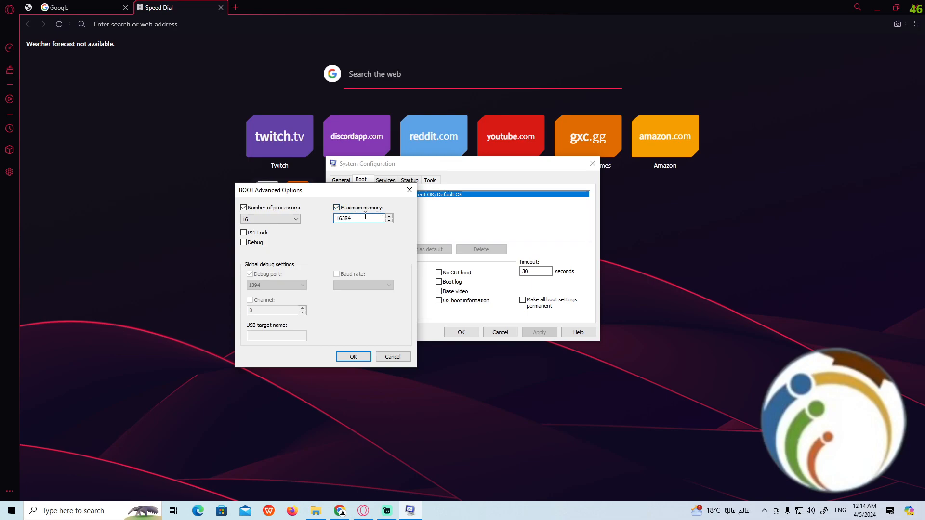
{"action": "type", "text": "12005"}
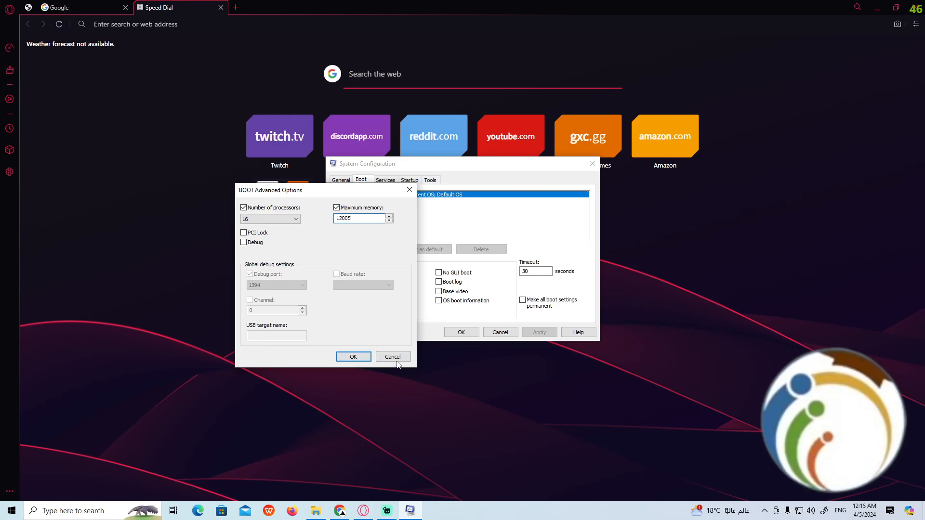
{"action": "left_click", "coordinate": [392, 356]}
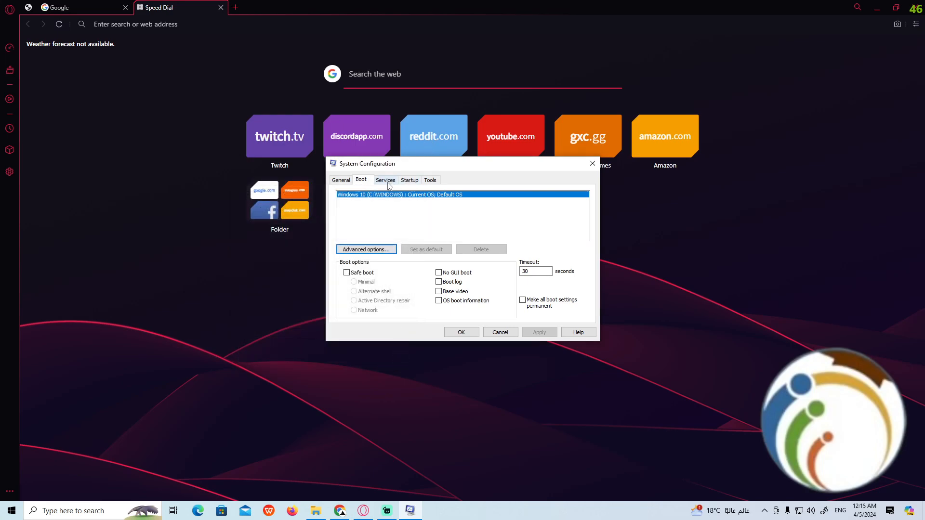
Glance at Startup, then scroll through the Services list leaving all services enabled
{"action": "left_click", "coordinate": [385, 180]}
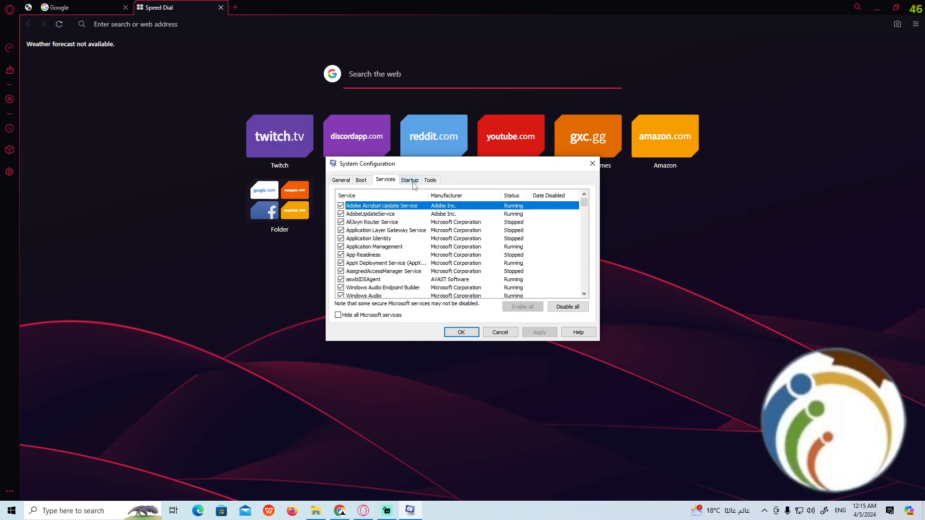
{"action": "left_click", "coordinate": [410, 180]}
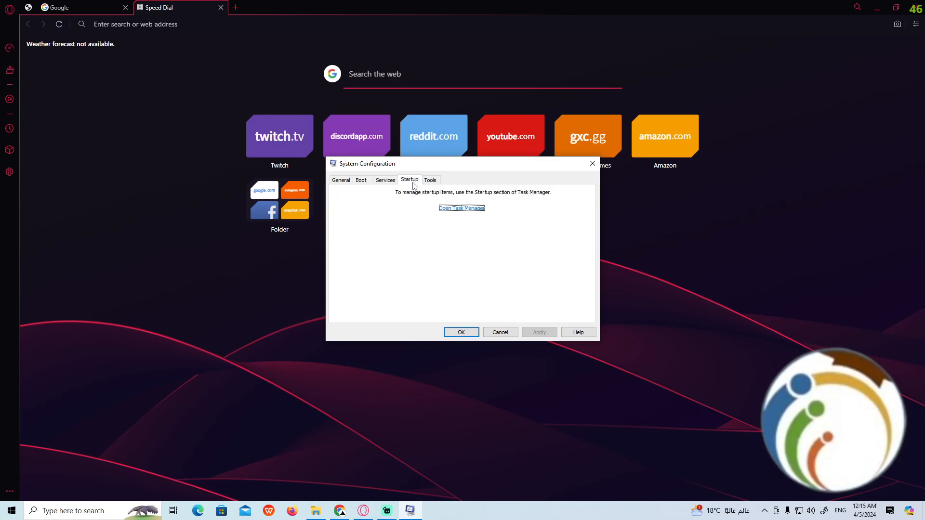
{"action": "left_click", "coordinate": [386, 180]}
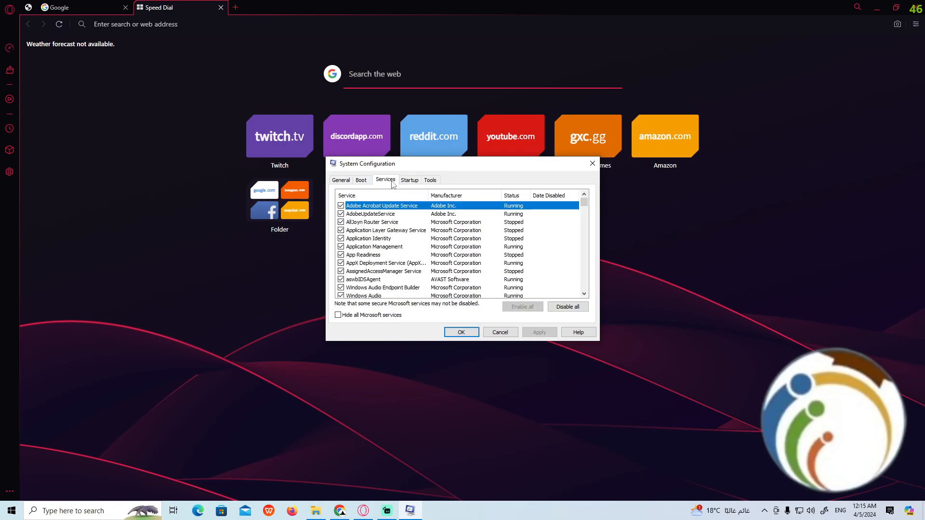
{"action": "scroll", "scroll_direction": "down", "scroll_amount": 3}
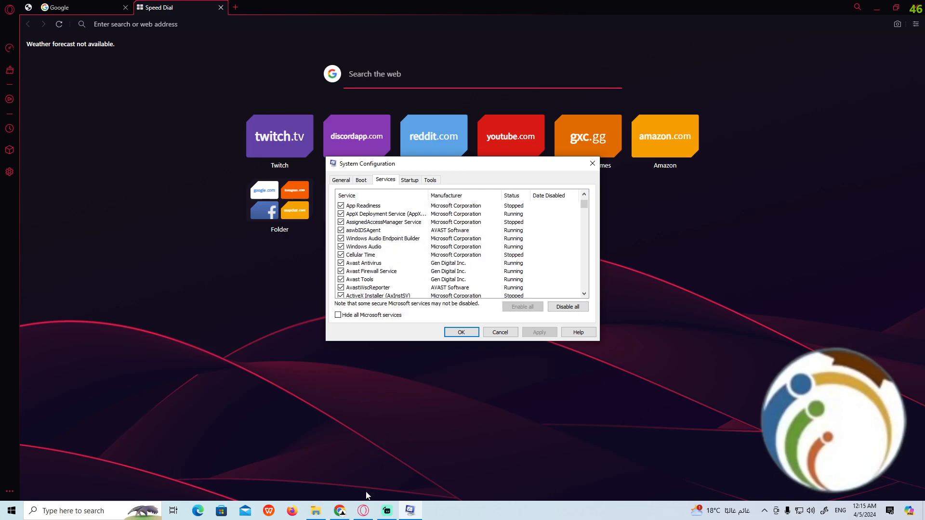
{"action": "mouse_move", "coordinate": [363, 511]}
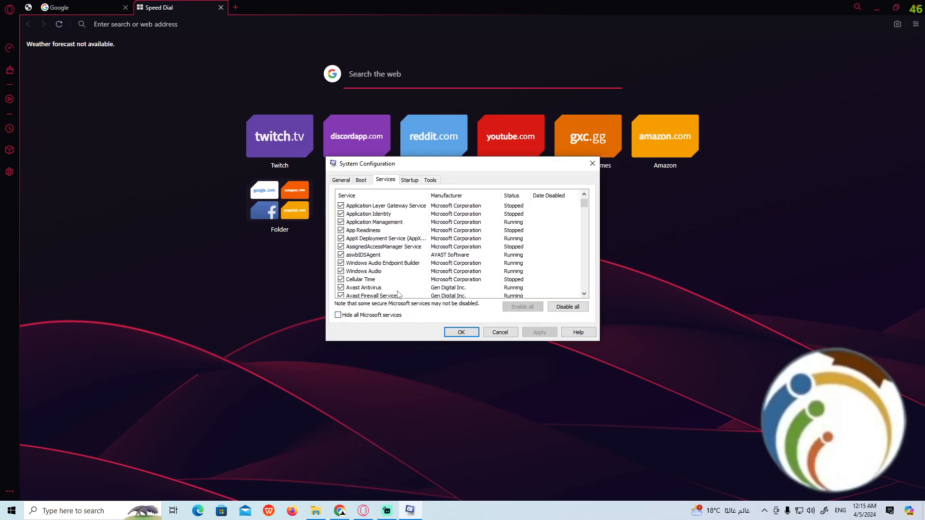
{"action": "scroll", "scroll_direction": "down", "scroll_amount": 3}
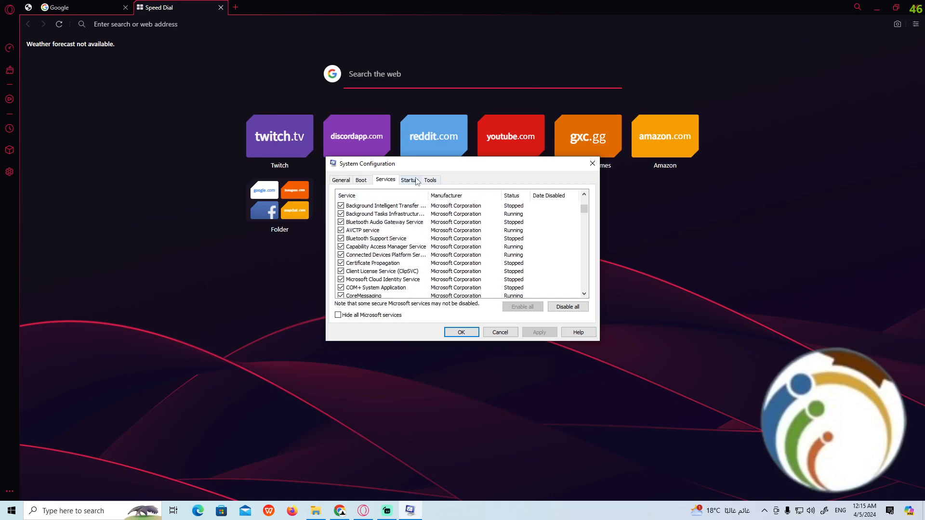
{"action": "mouse_move", "coordinate": [593, 164]}
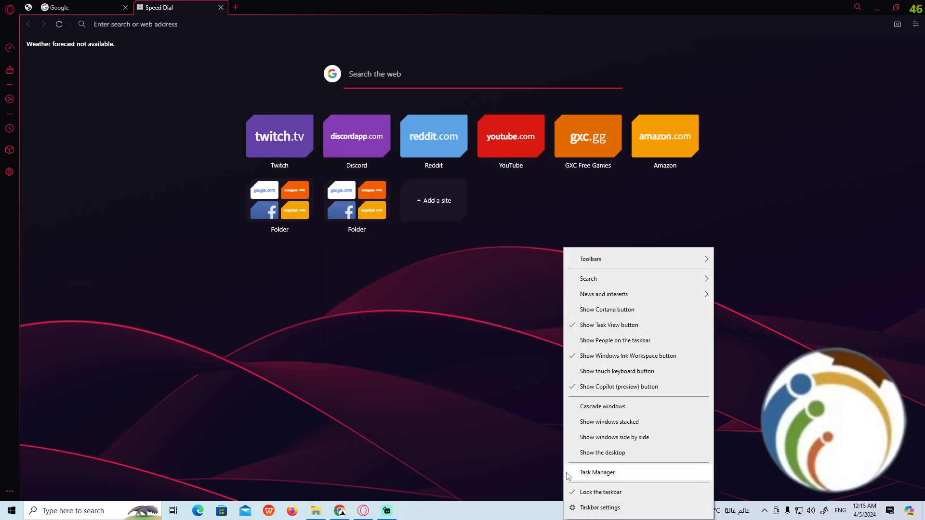
Launch Task Manager from the taskbar and show its Startup apps list
{"action": "left_click", "coordinate": [597, 472]}
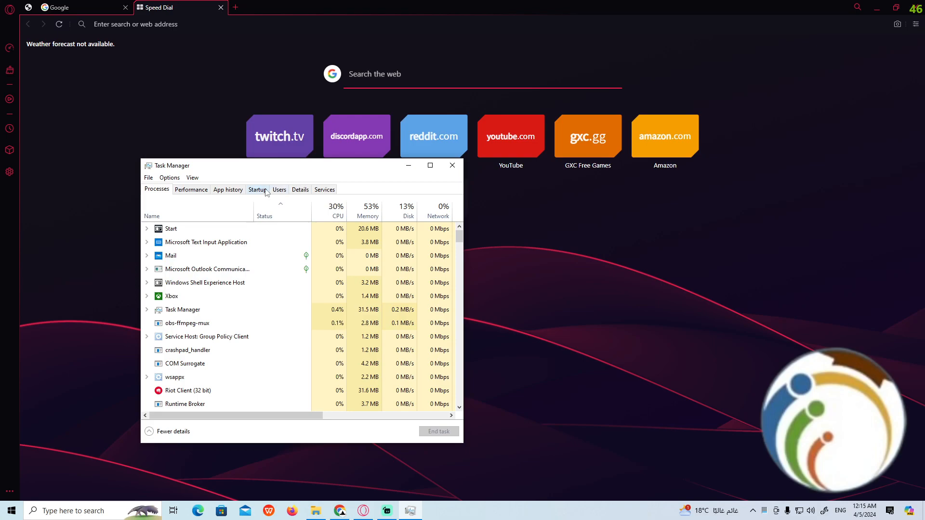
{"action": "left_click", "coordinate": [257, 190]}
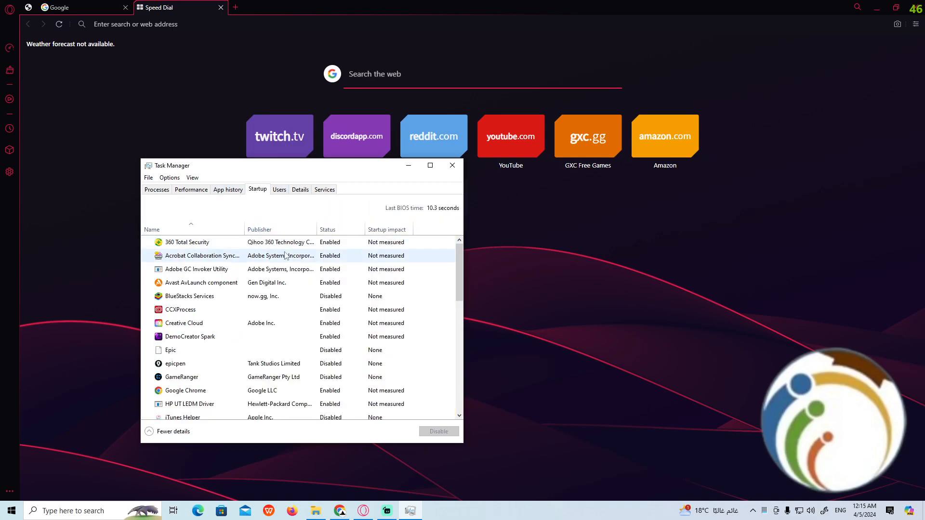
Disable startup entries such as Adobe GC Invoker Utility, GameRanger and Google Chrome
{"action": "scroll", "scroll_direction": "down", "scroll_amount": 3}
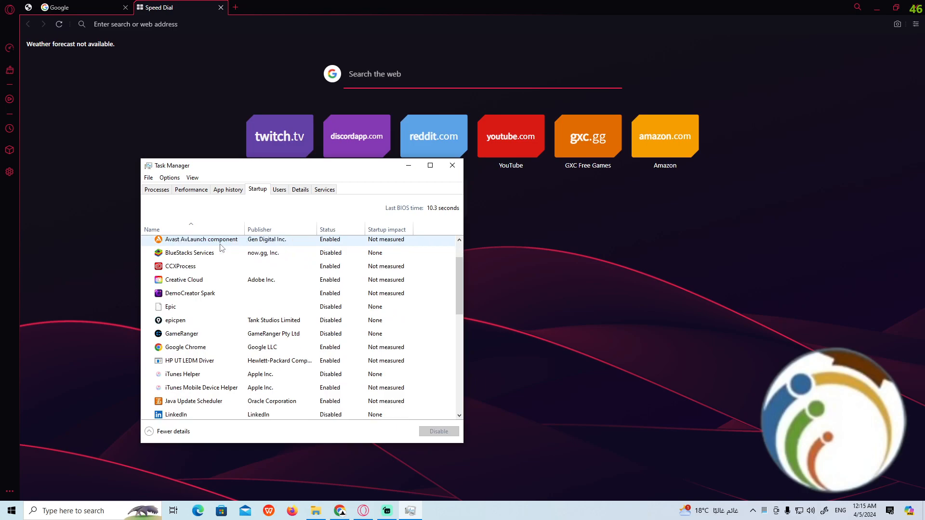
{"action": "right_click", "coordinate": [187, 241]}
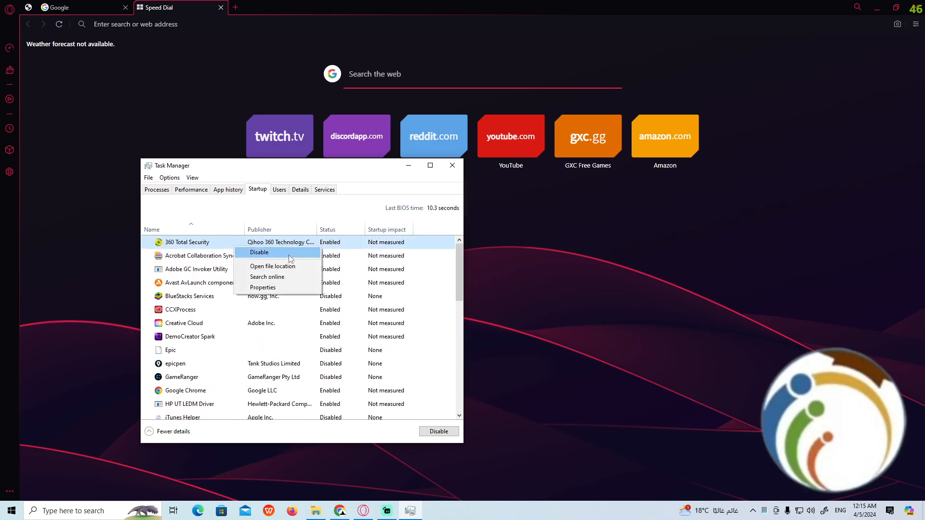
{"action": "left_click", "coordinate": [258, 251]}
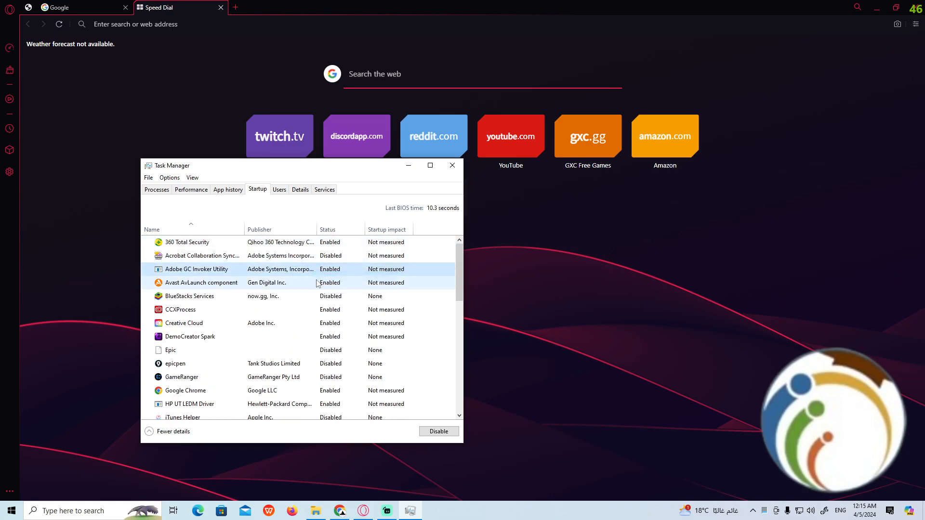
{"action": "right_click", "coordinate": [181, 309]}
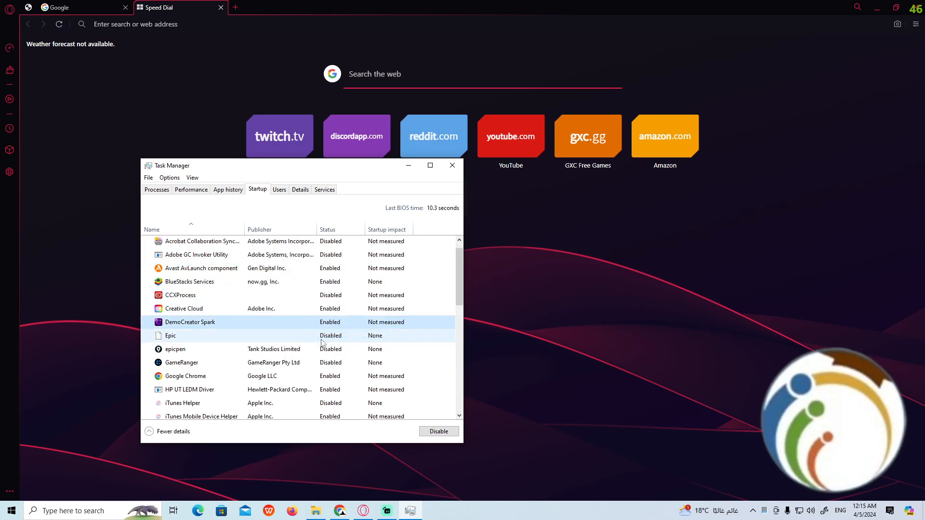
{"action": "right_click", "coordinate": [182, 348]}
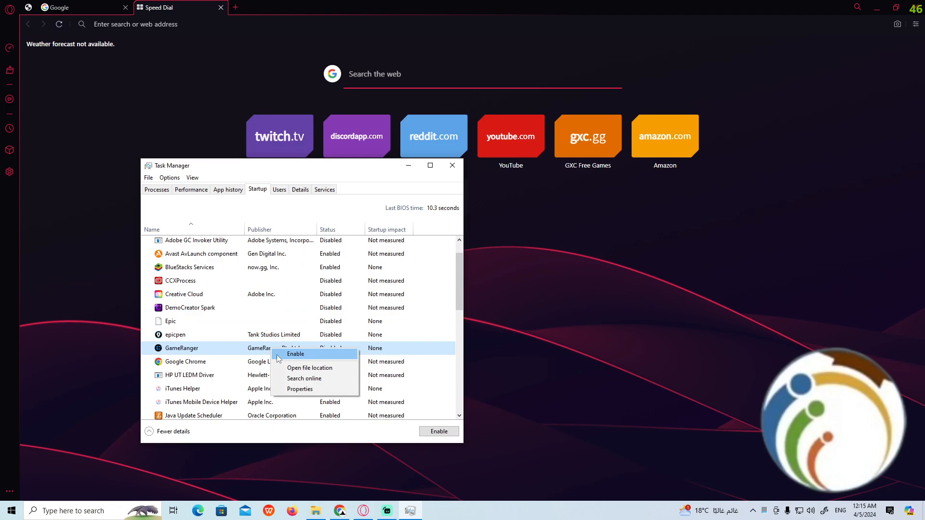
{"action": "right_click", "coordinate": [185, 362]}
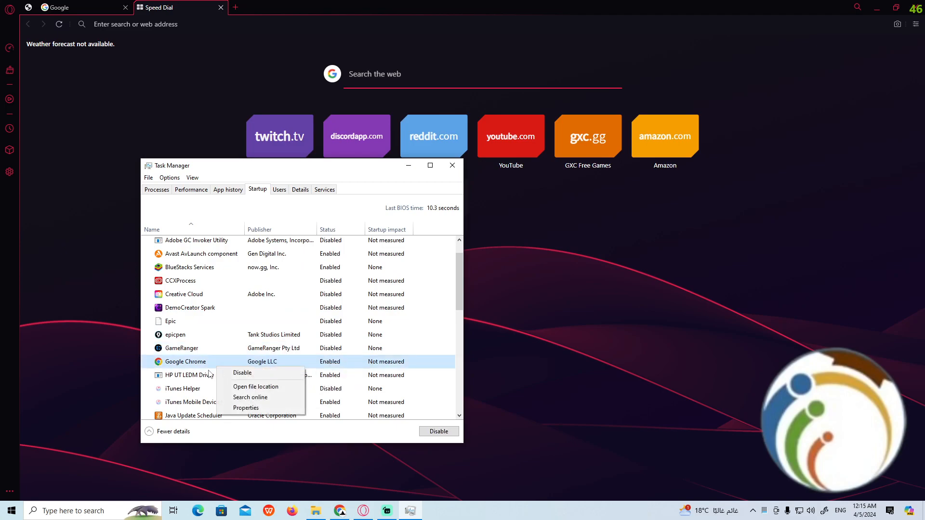
Disable the HP UT LEDM Driver and iTunes Helper startup entries, then close Task Manager
{"action": "left_click", "coordinate": [189, 375]}
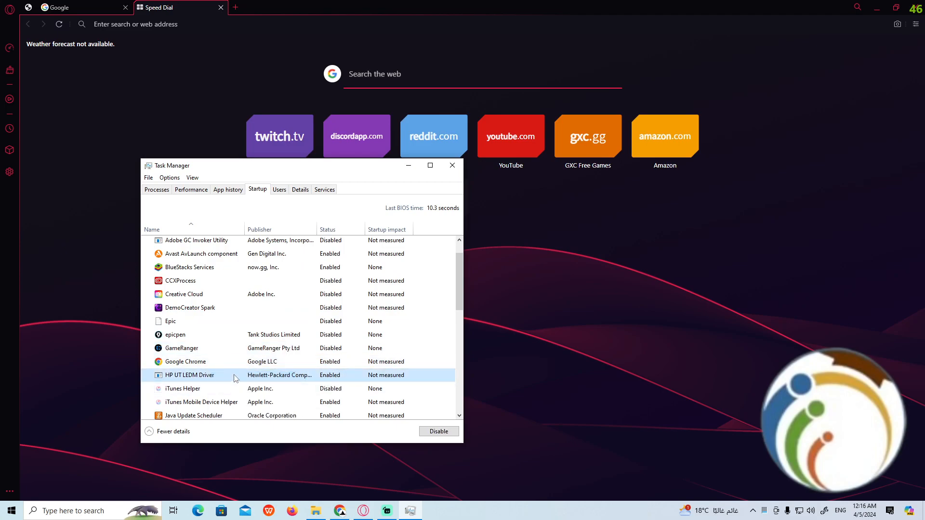
{"action": "right_click", "coordinate": [190, 375]}
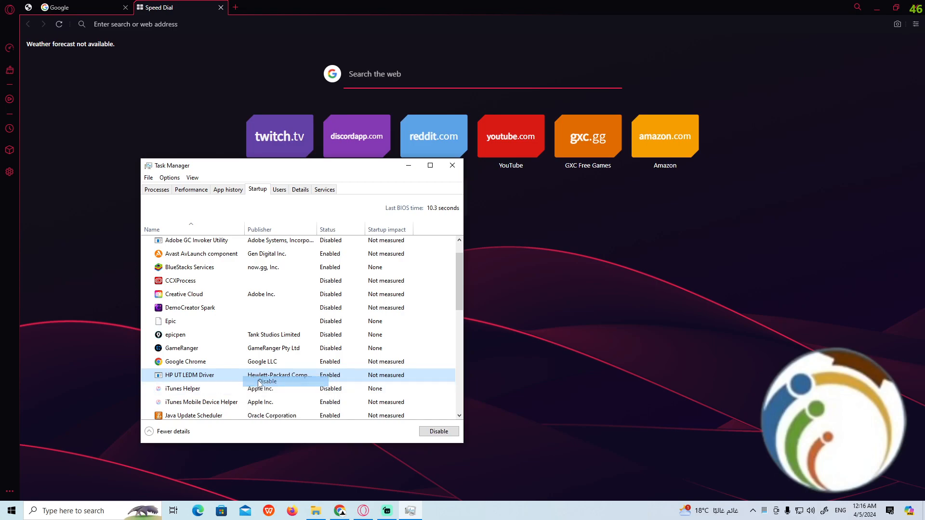
{"action": "right_click", "coordinate": [183, 388]}
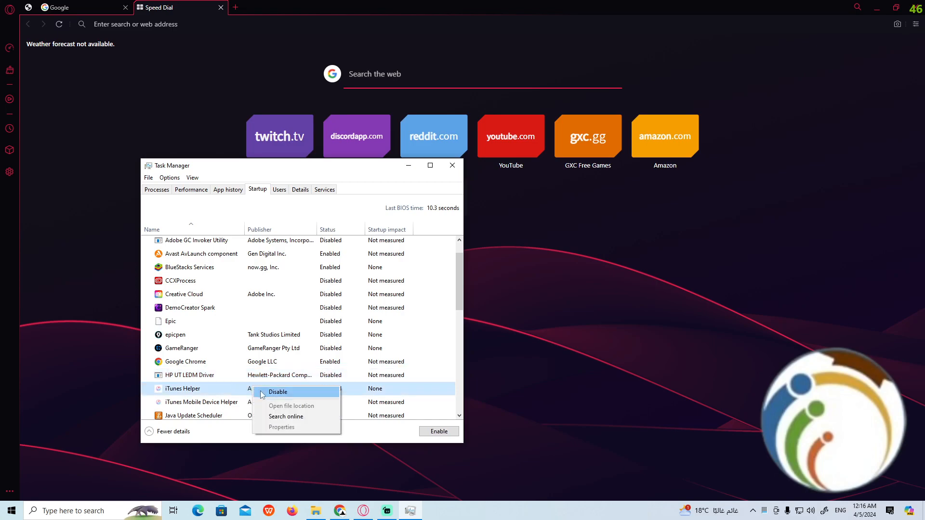
{"action": "left_click", "coordinate": [278, 392]}
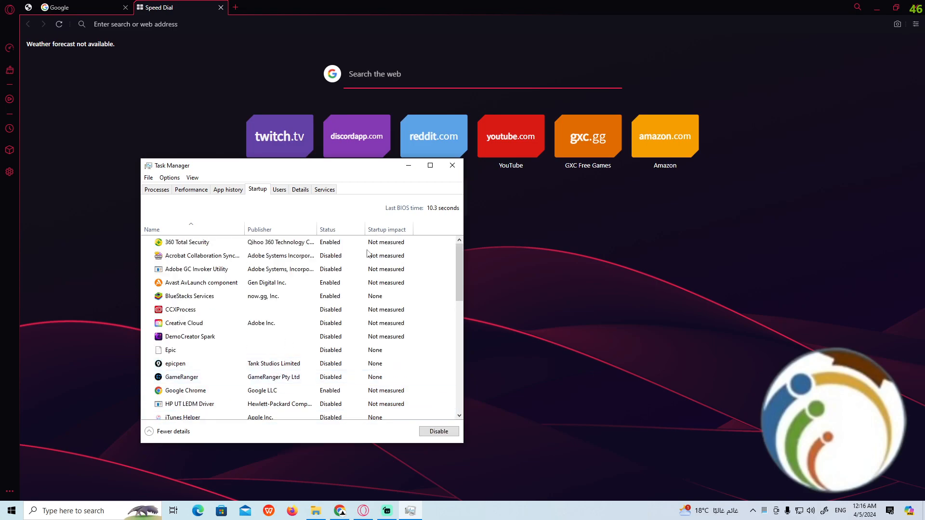
{"action": "left_click", "coordinate": [452, 165]}
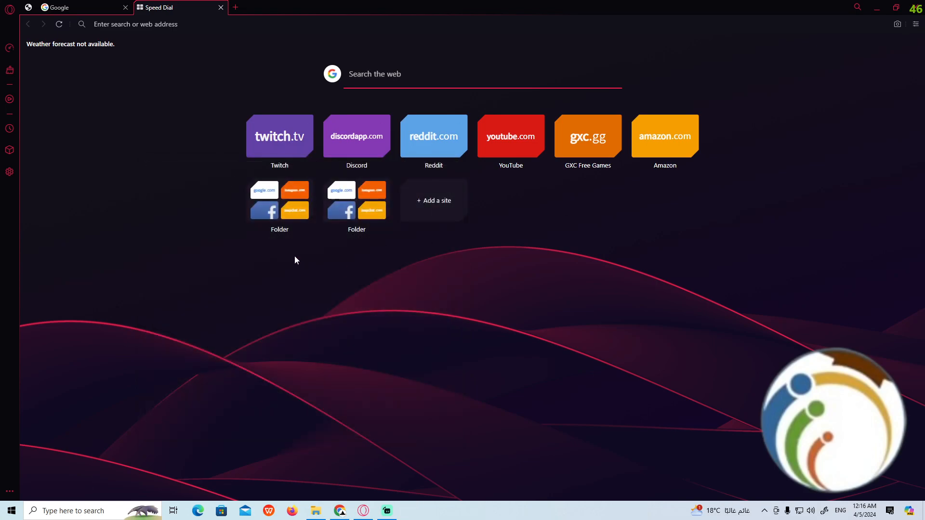